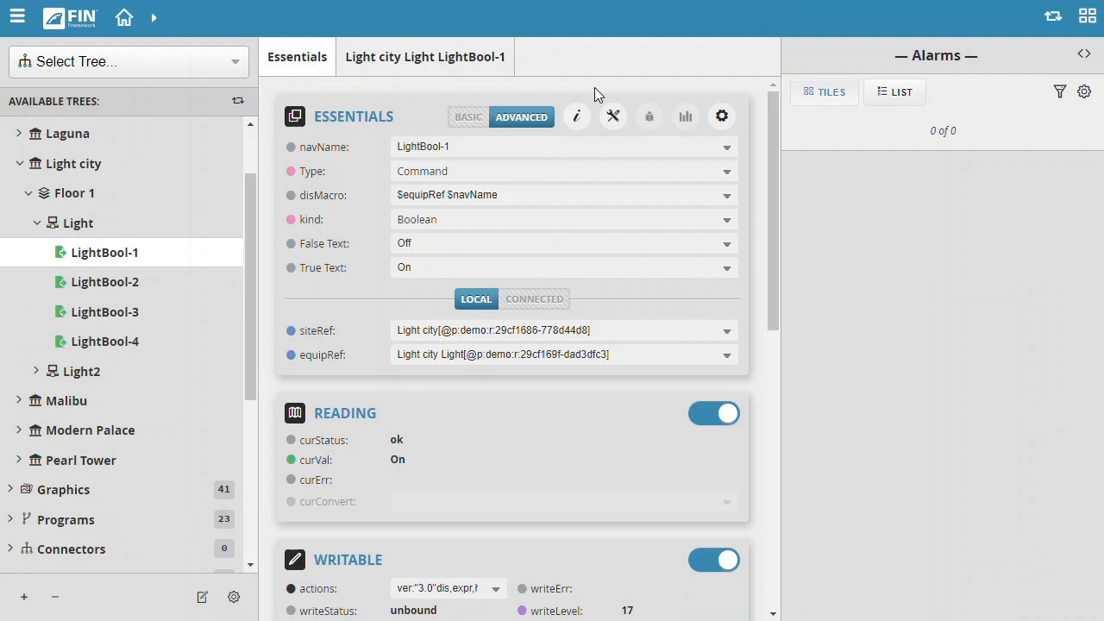
Open Global Control from the tree panel gear, showing the 4 matching filtered points
scroll("down", 3)
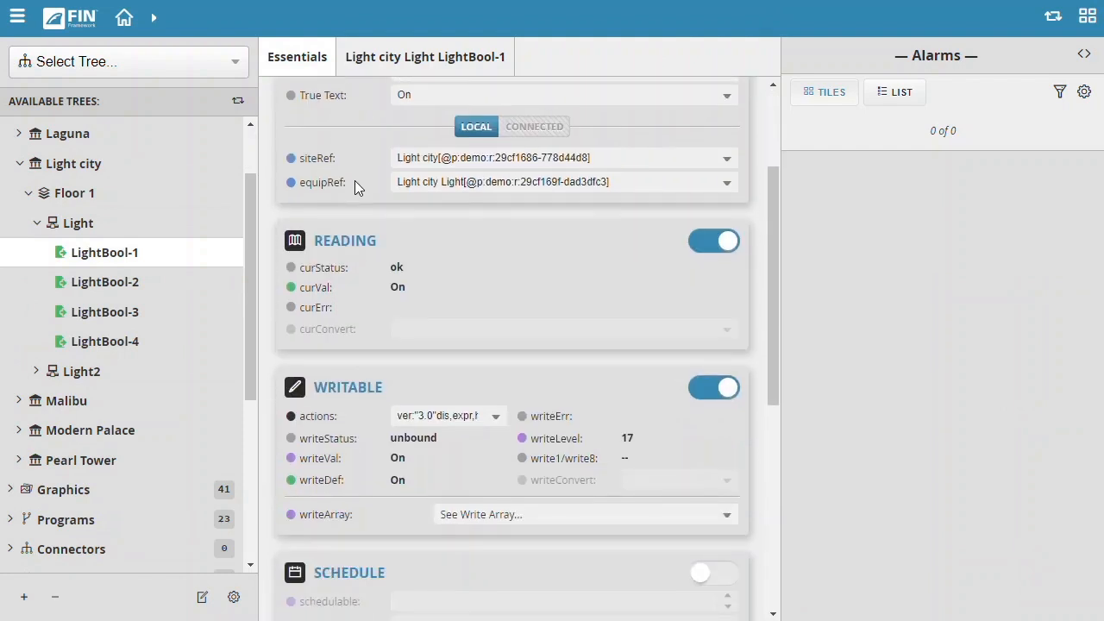
mouse_move(399, 293)
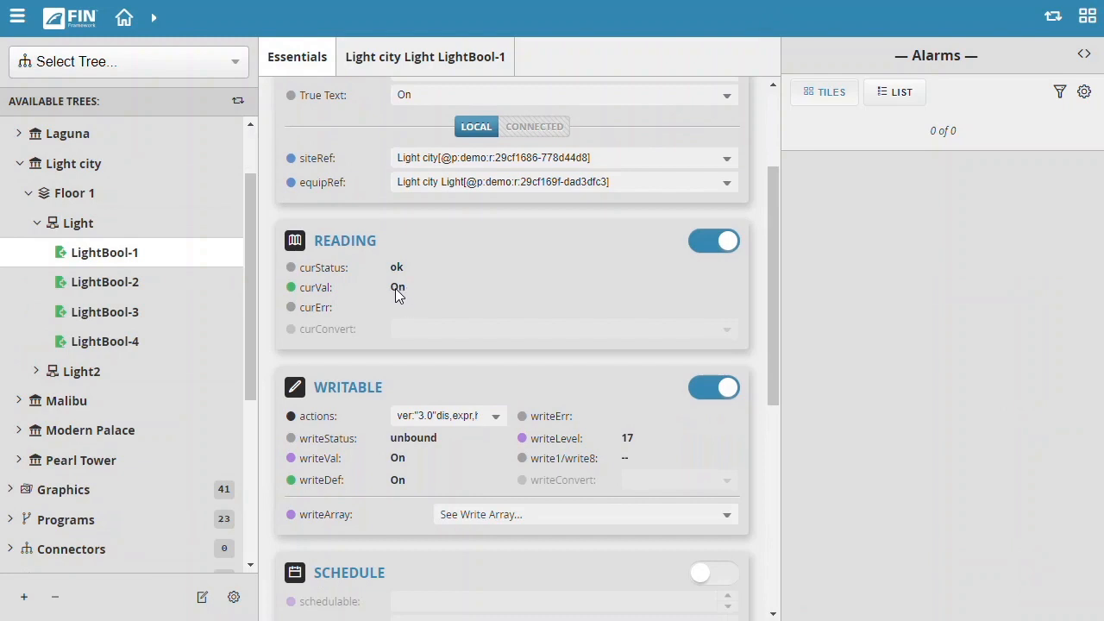
scroll("down", 3)
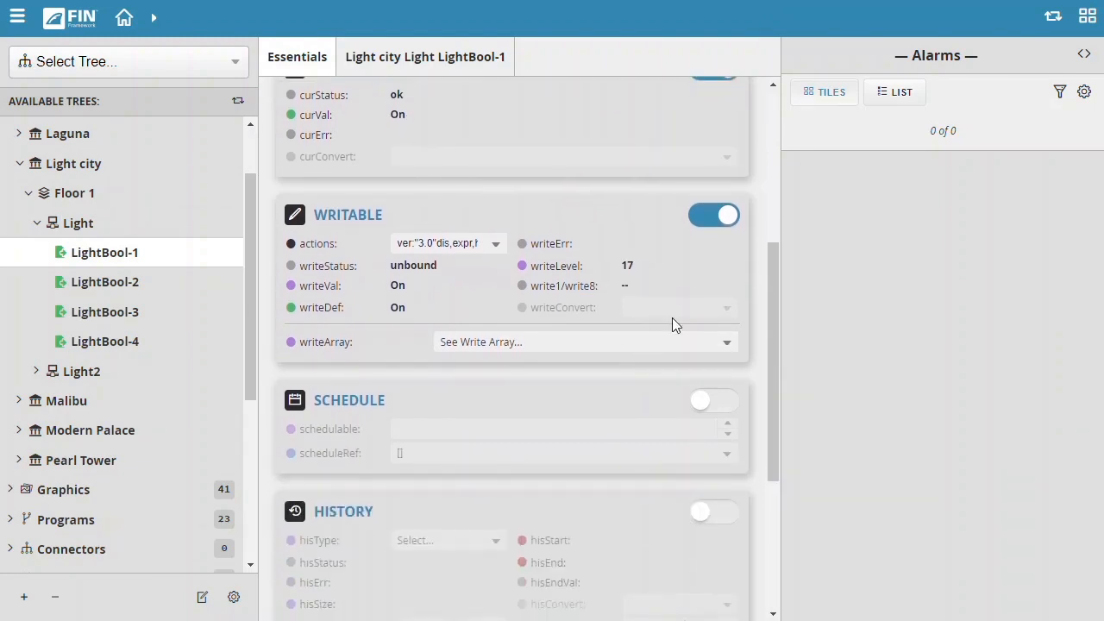
mouse_move(675, 264)
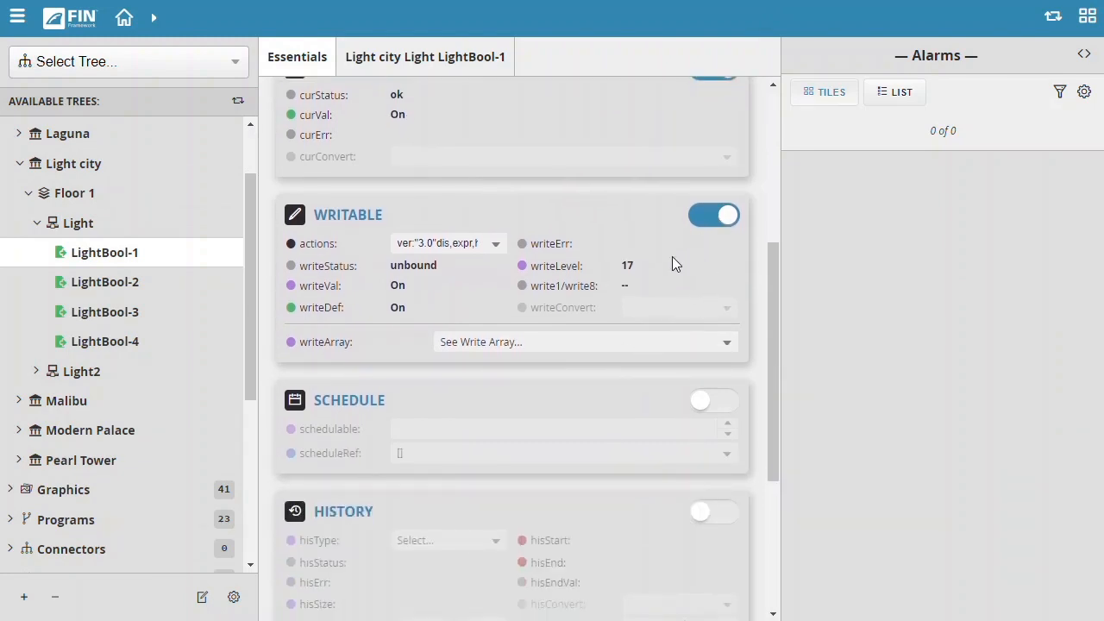
mouse_move(623, 381)
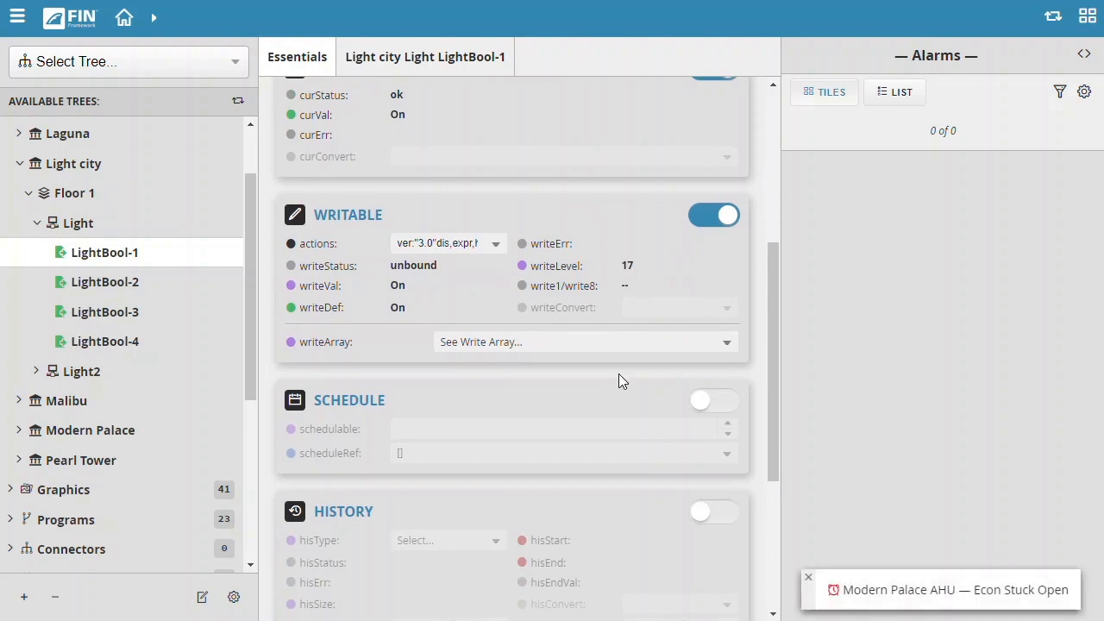
scroll("down", 3)
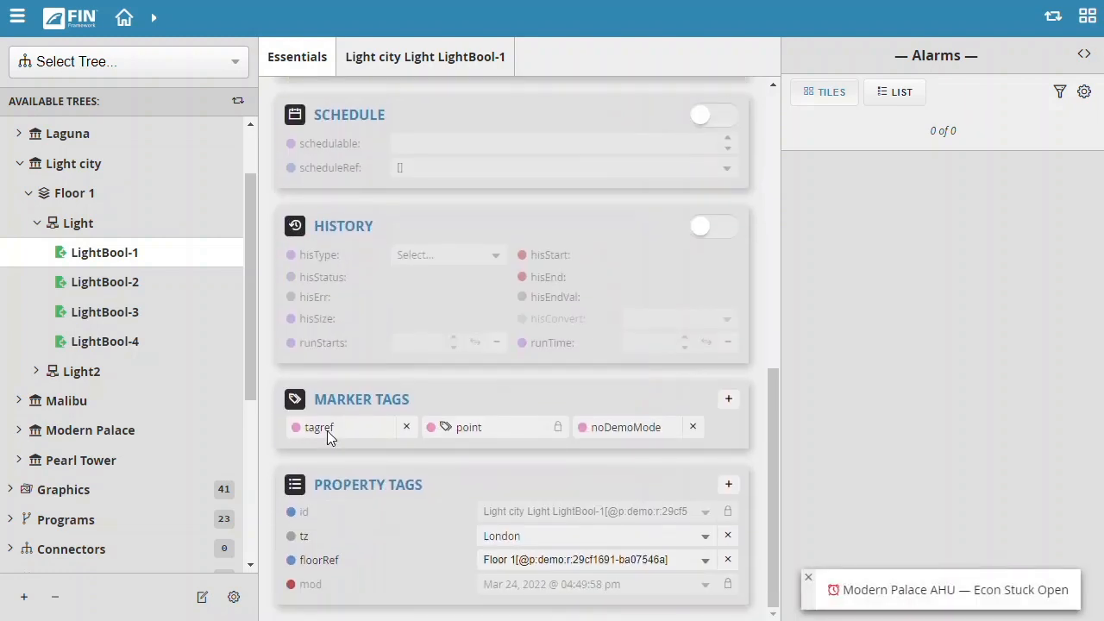
mouse_move(319, 441)
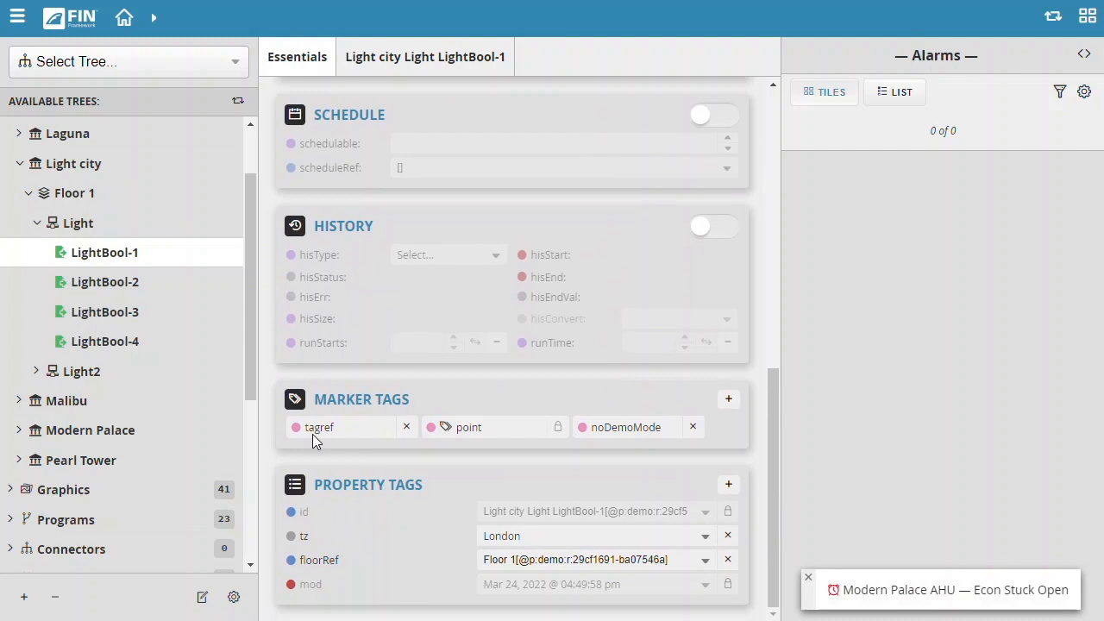
mouse_move(505, 451)
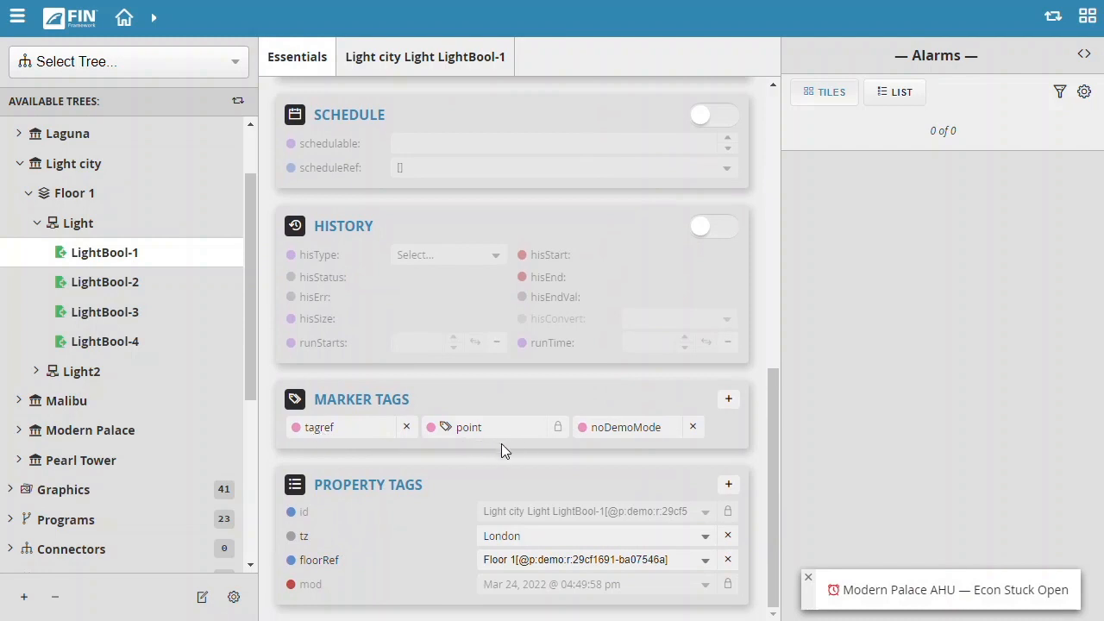
scroll("up", 3)
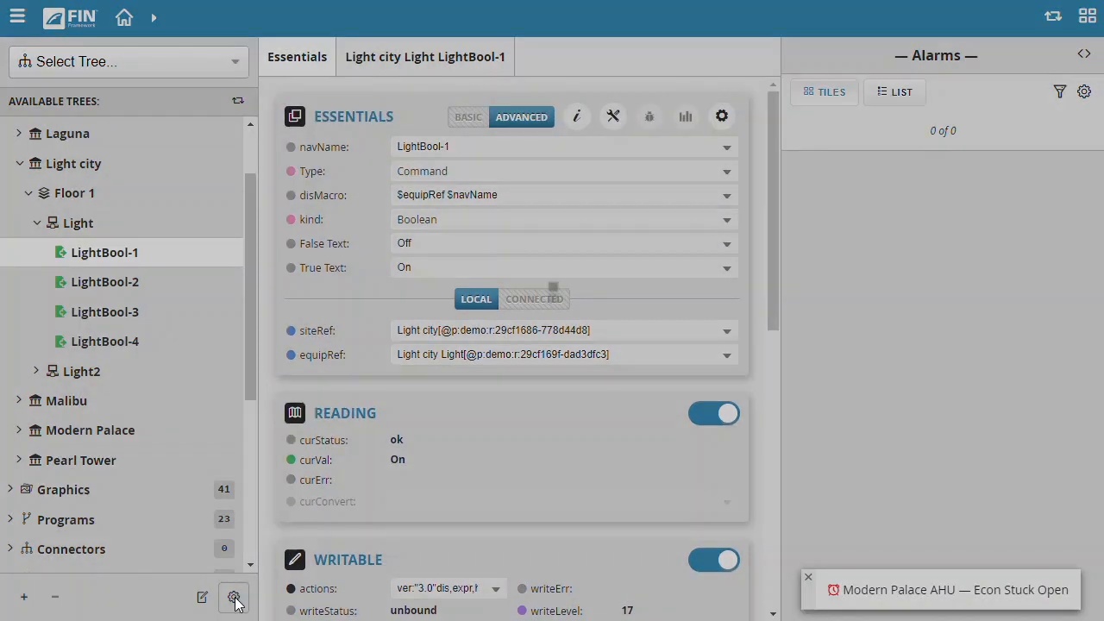
left_click(233, 596)
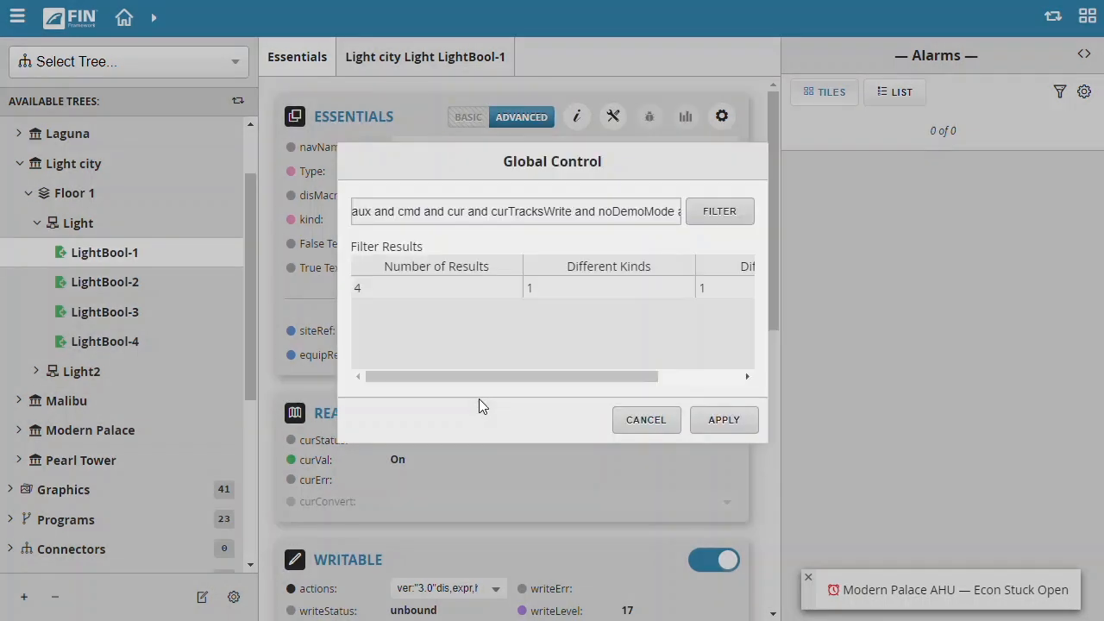
mouse_move(582, 338)
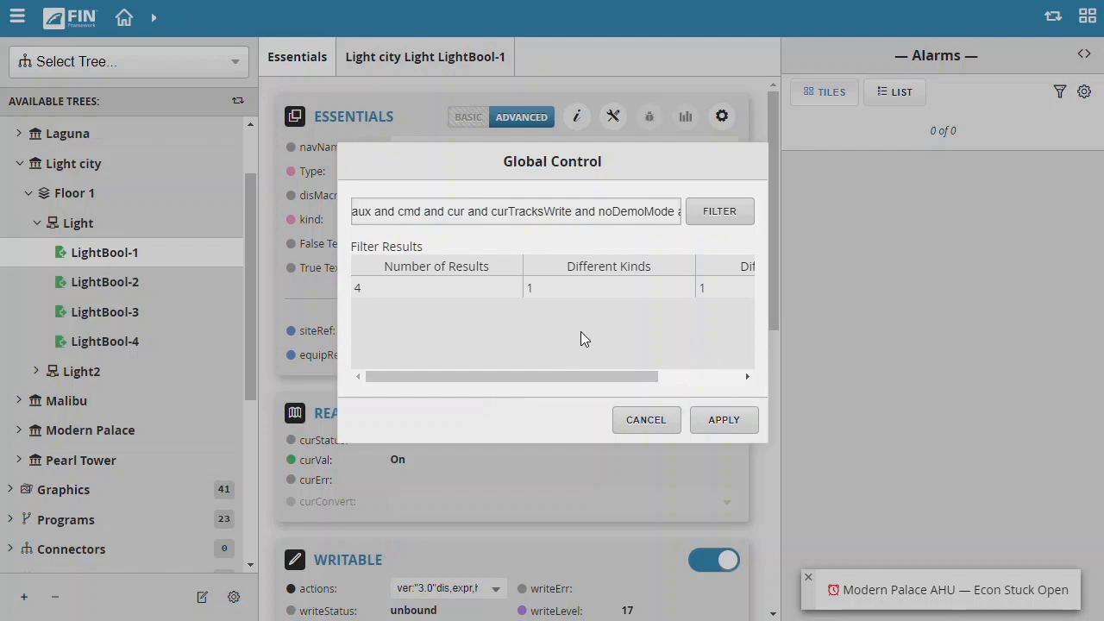
mouse_move(493, 301)
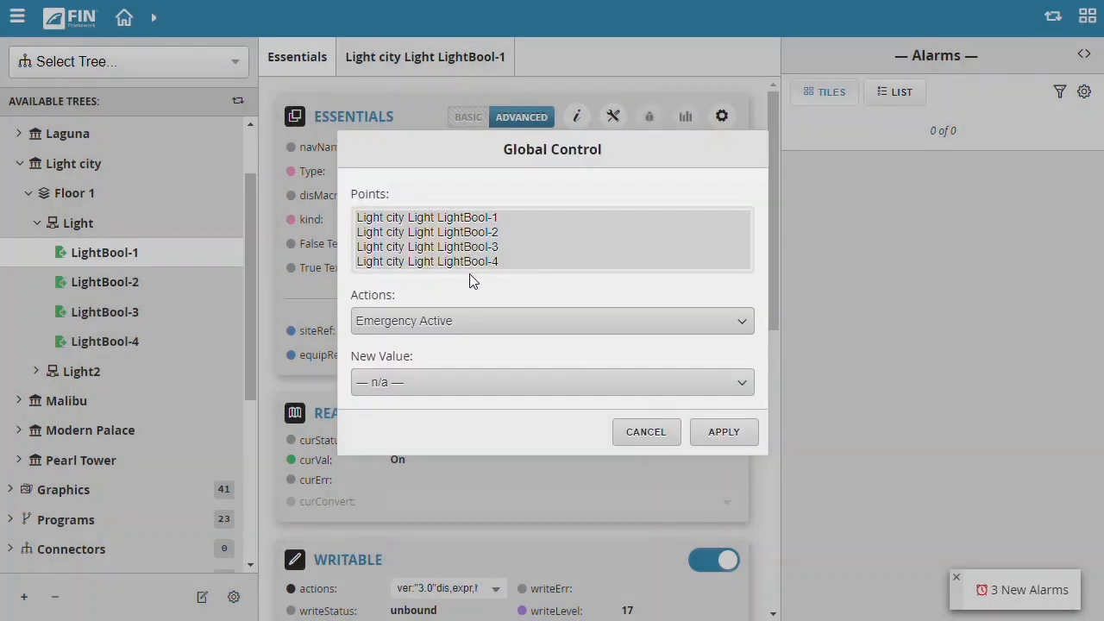
Choose Manual Off as the action for LightBool-1 through LightBool-4 and apply it
left_click(552, 320)
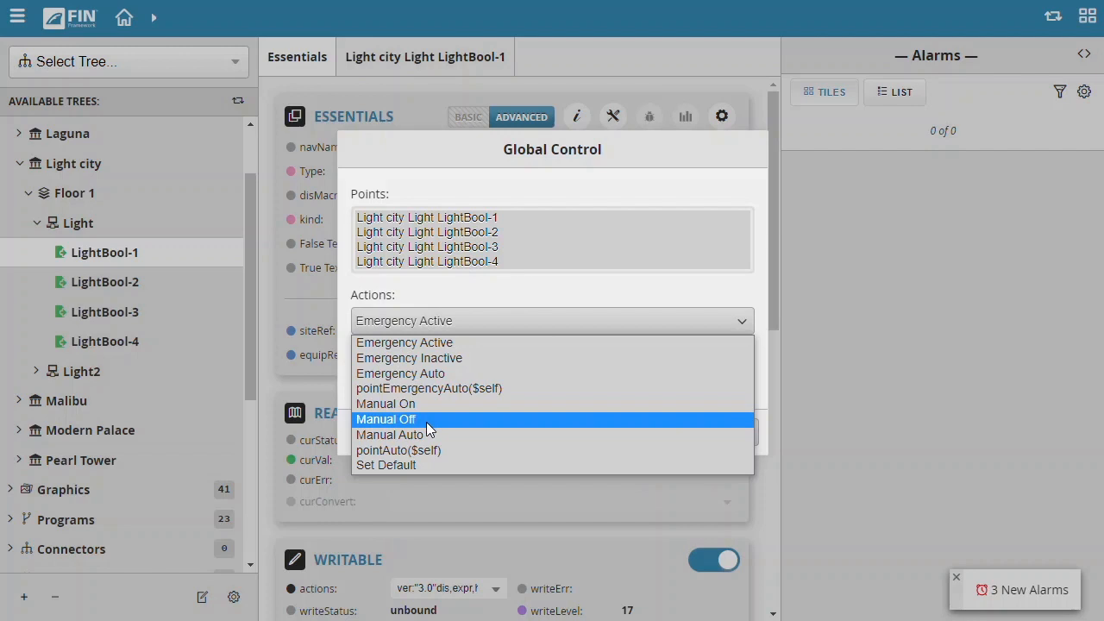
mouse_move(428, 431)
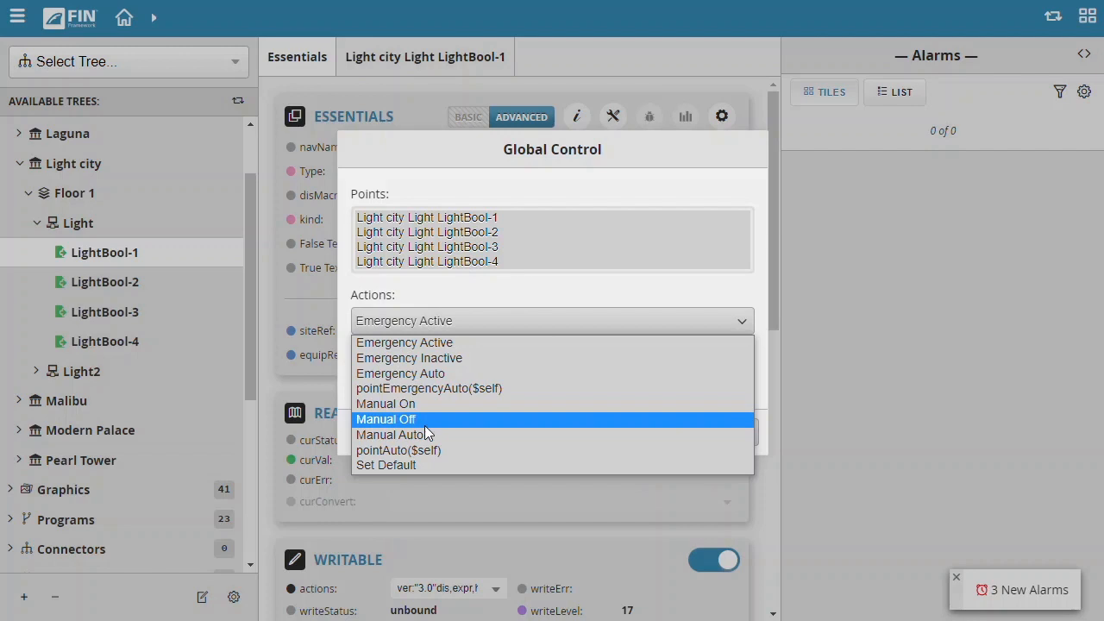
left_click(386, 418)
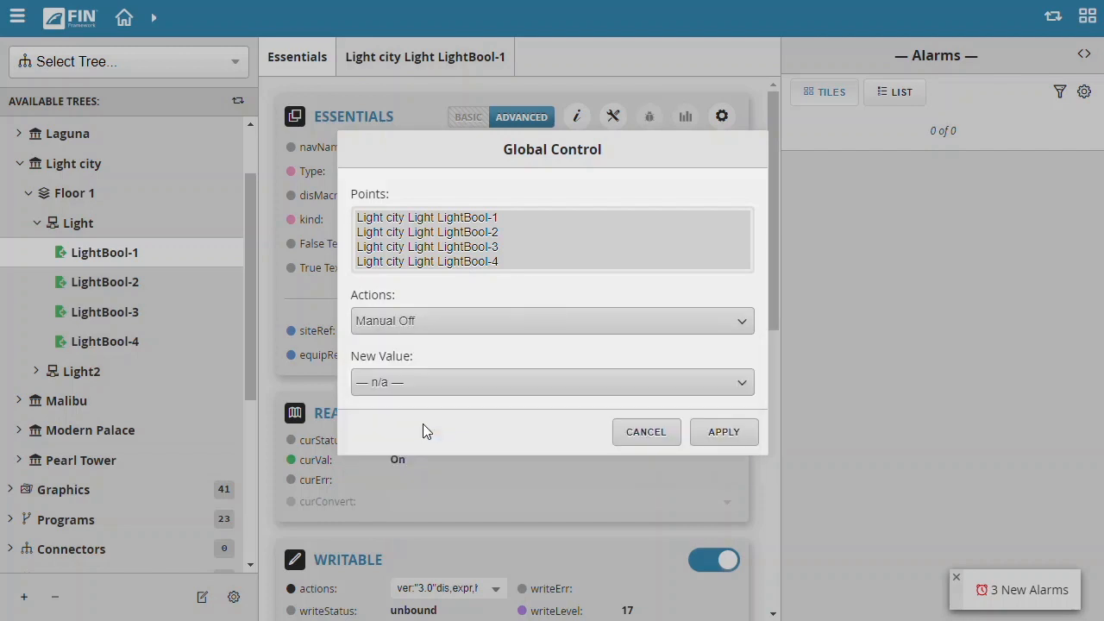
mouse_move(741, 442)
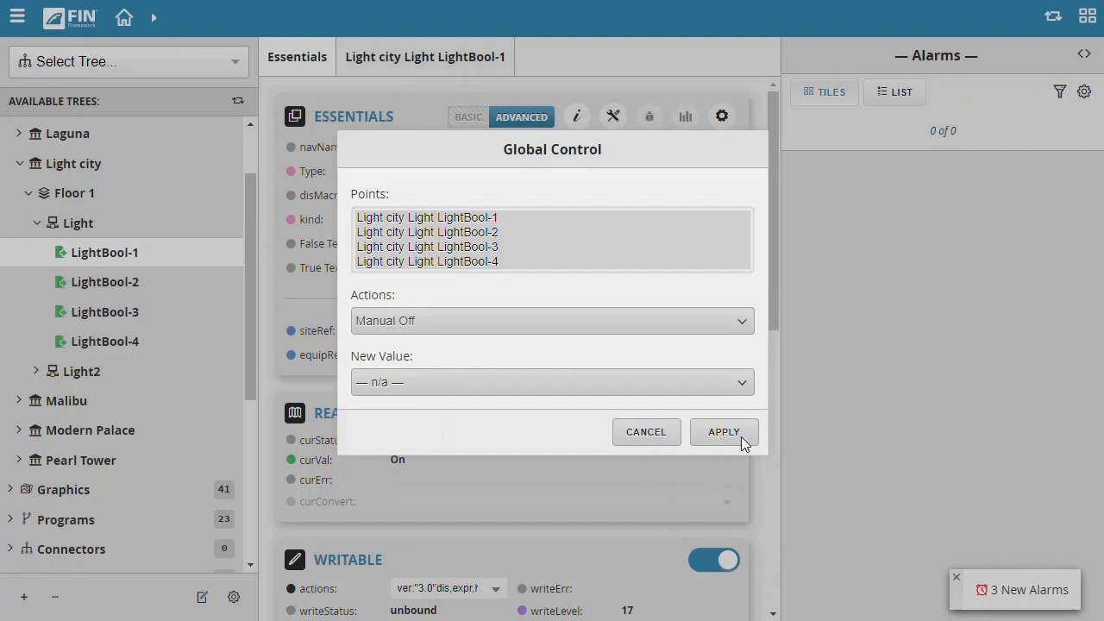
left_click(723, 431)
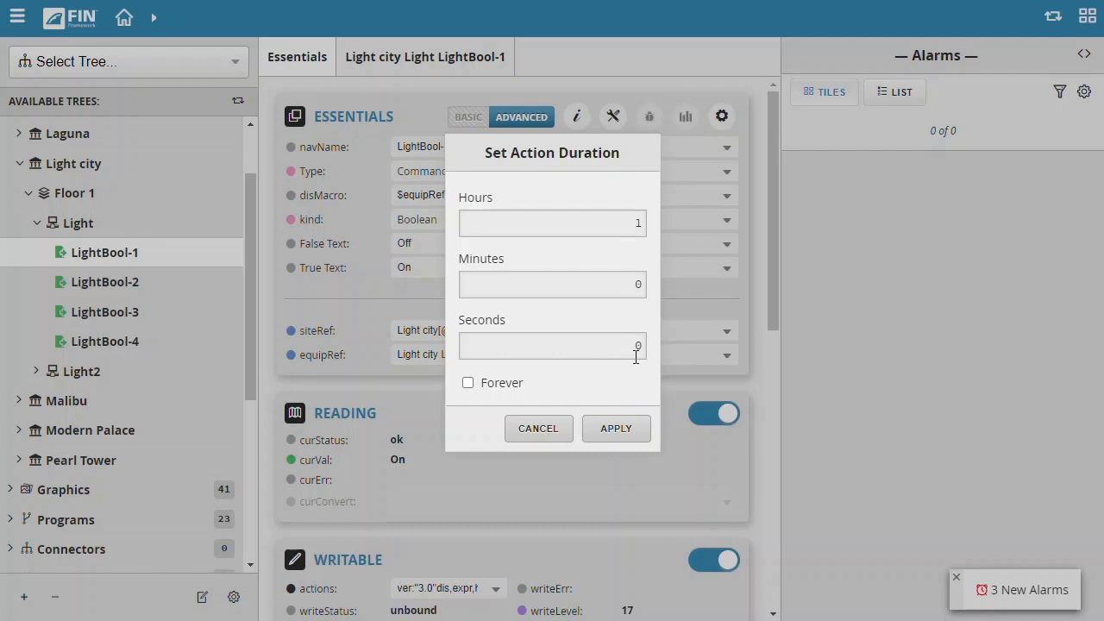
Confirm a 1-hour, 0-minute, 0-second duration for the Manual Off command
left_click(616, 427)
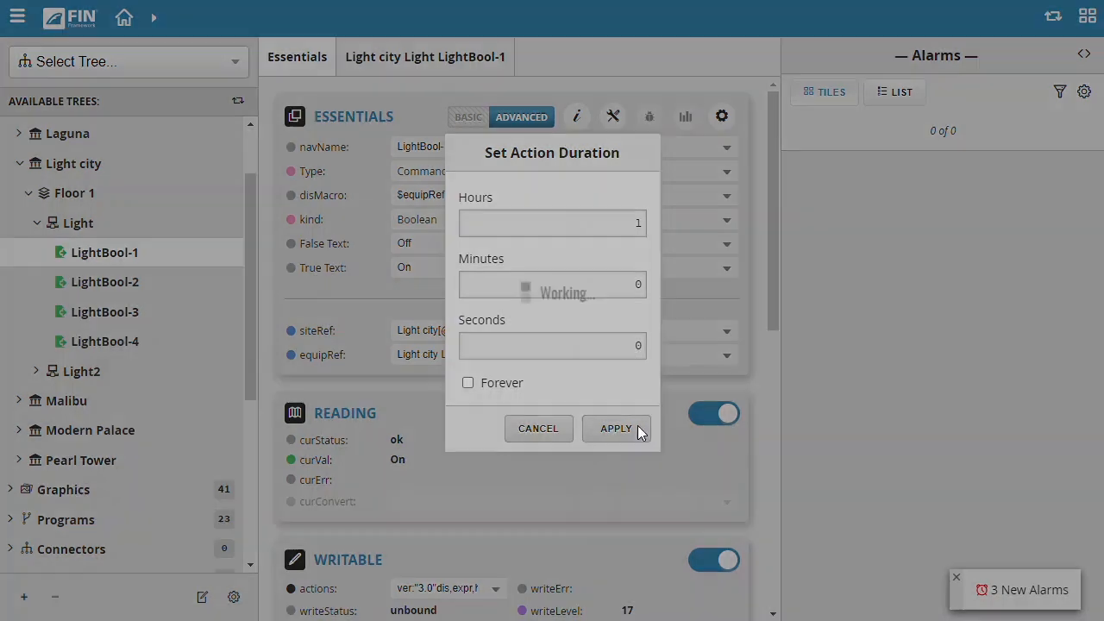
left_click(615, 429)
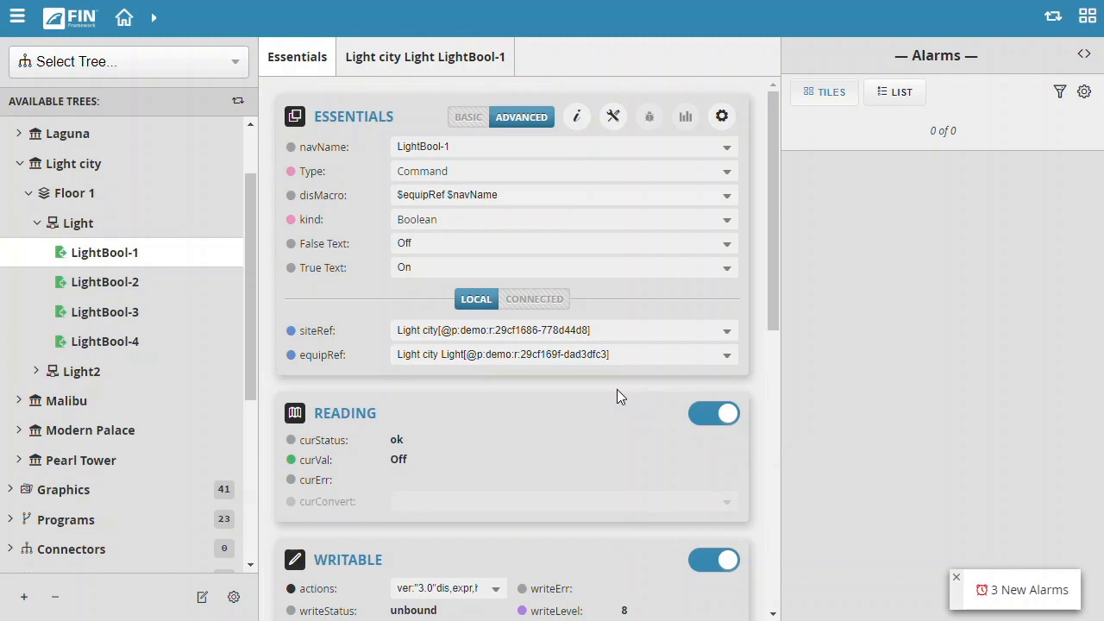
Open LightBool-1's write array from the Writable section to see level 8 false
scroll("down", 3)
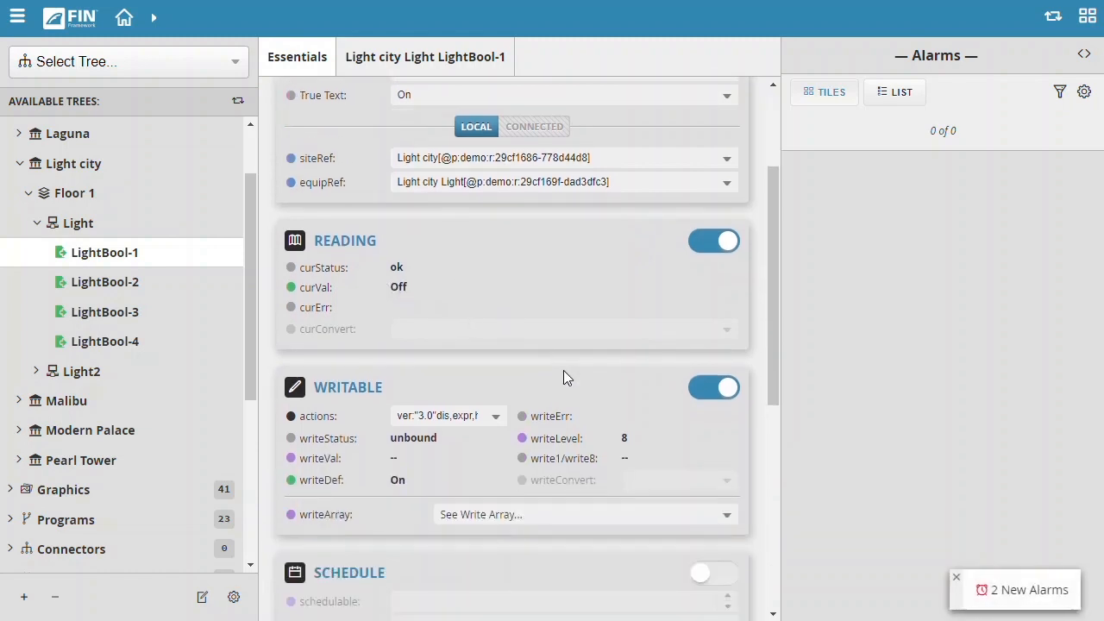
left_click(584, 514)
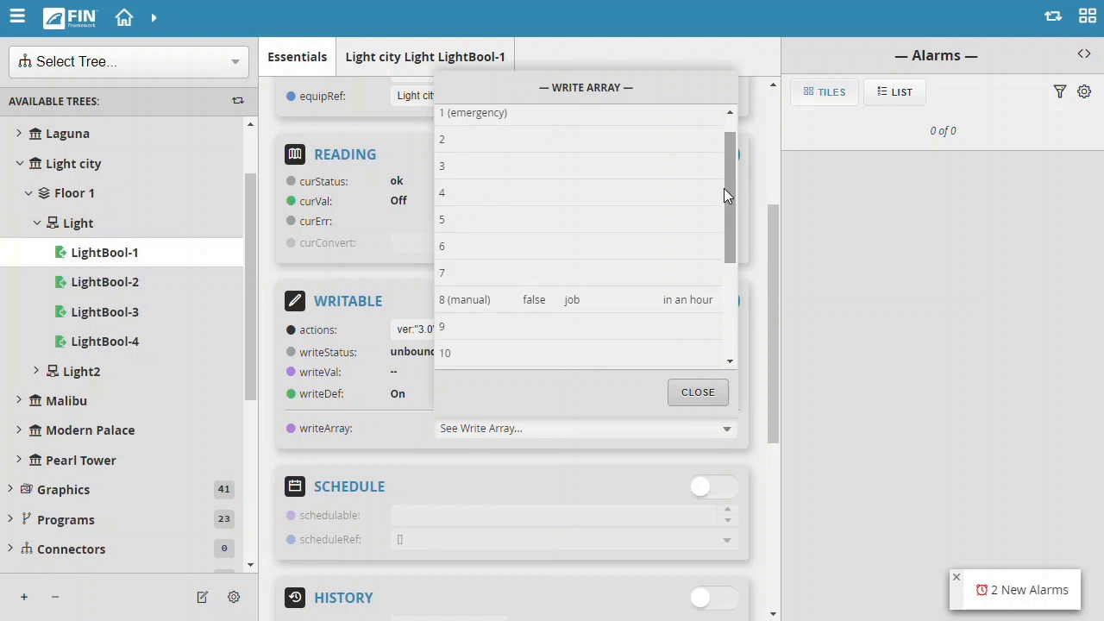
mouse_move(657, 316)
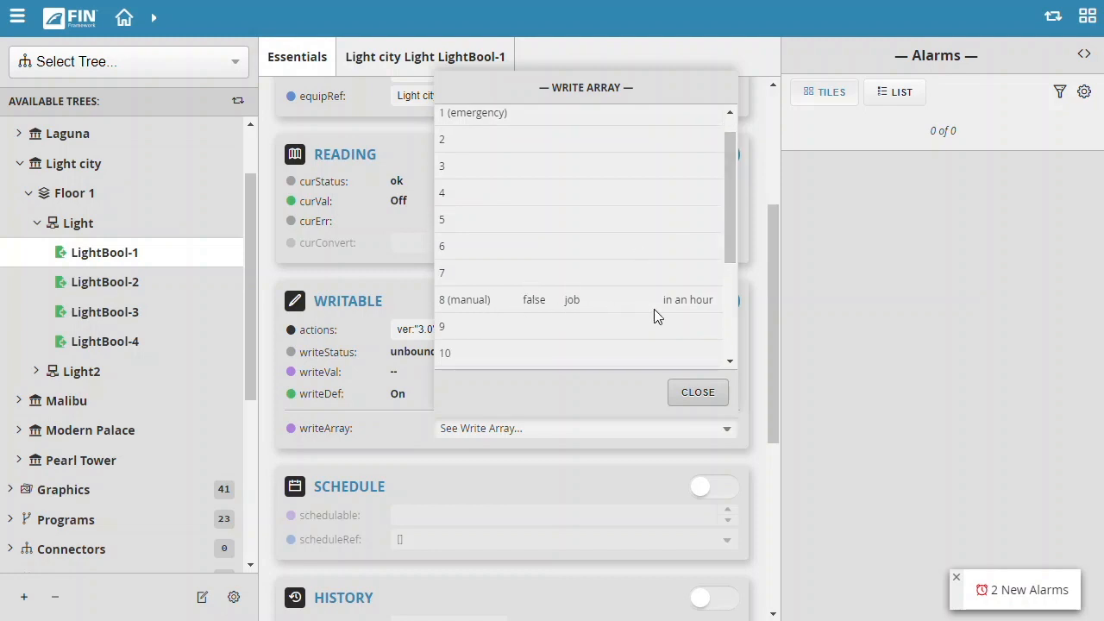
mouse_move(750, 281)
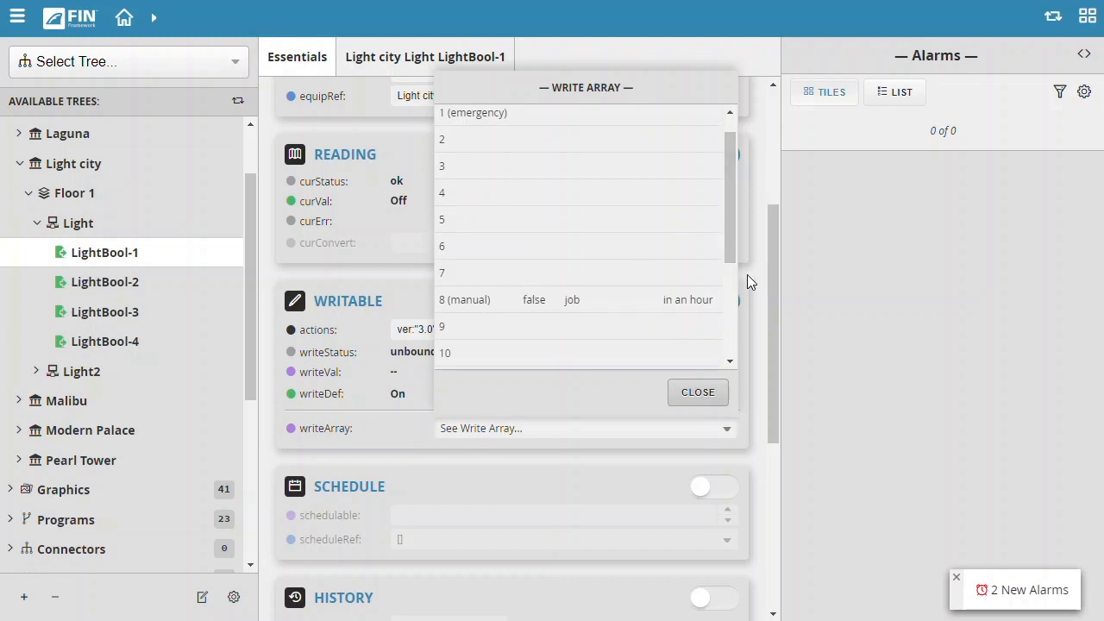